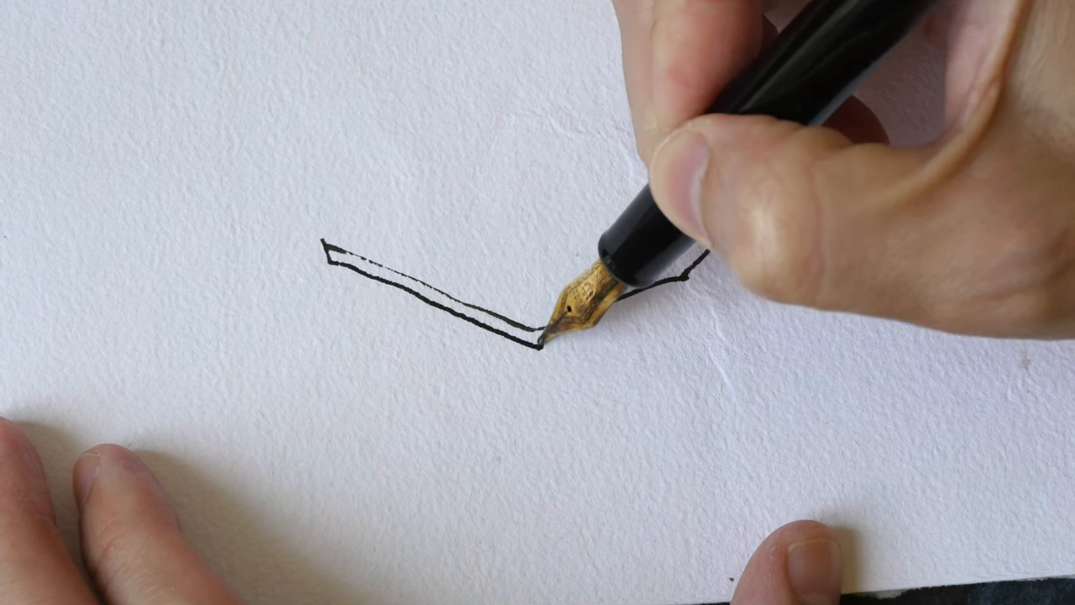
drag(546, 345, 760, 189)
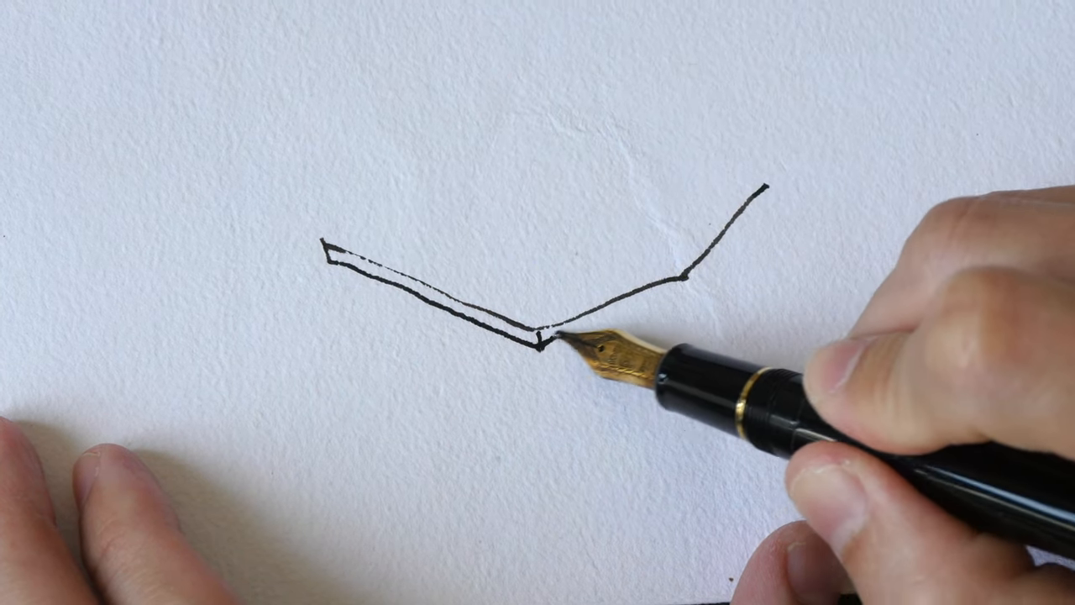